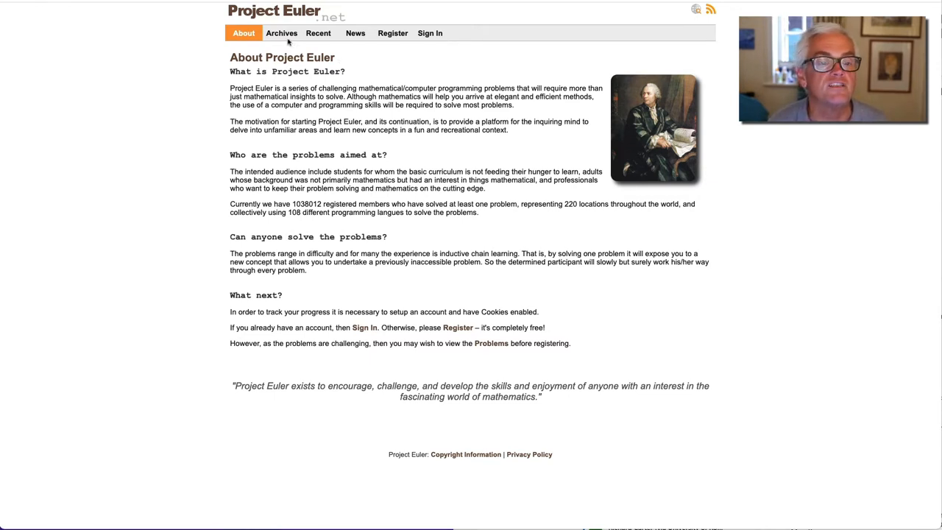
# From the Project Euler Archives, bring up Problem 1, Multiples of 3 or 5
pyautogui.click(281, 33)
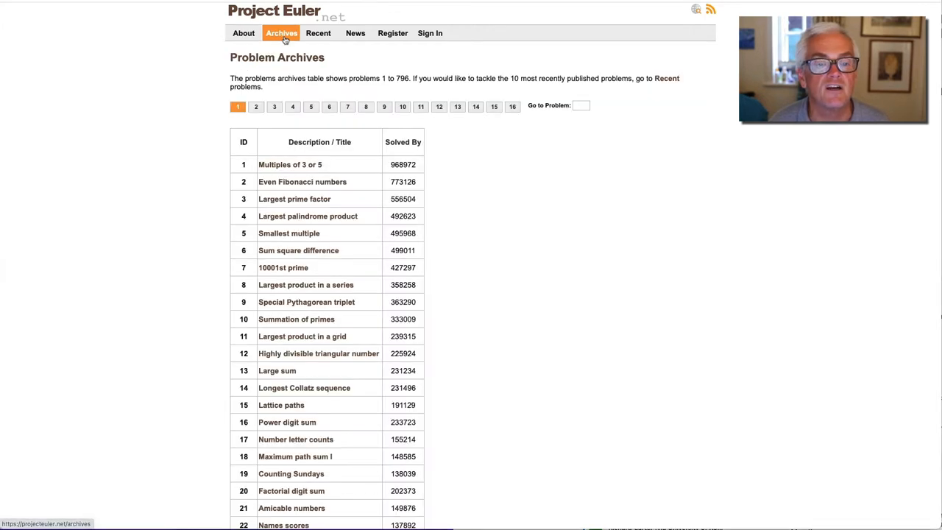
pyautogui.moveTo(424, 88)
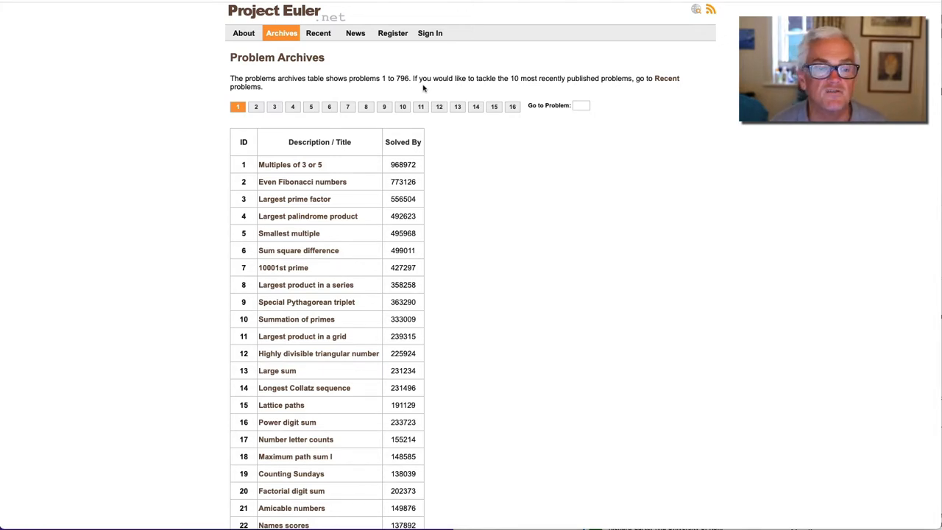
pyautogui.moveTo(306, 173)
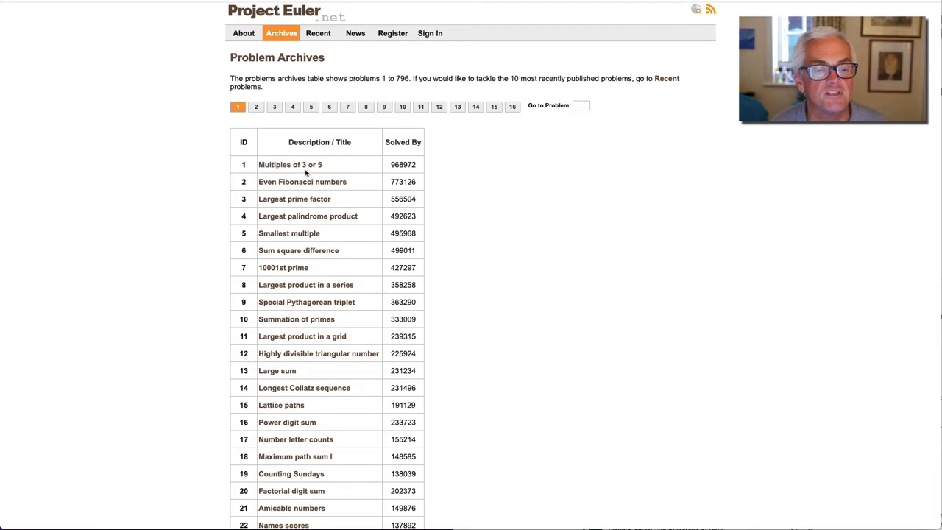
pyautogui.click(290, 165)
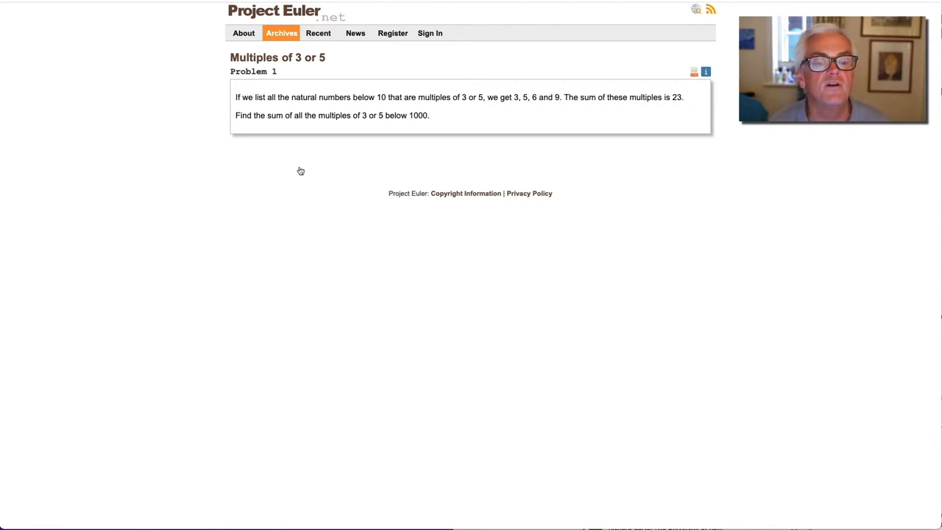
# Copy the Problem 1 statement into a new Colab text cell as heading and description
pyautogui.moveTo(229, 57); pyautogui.dragTo(430, 117)
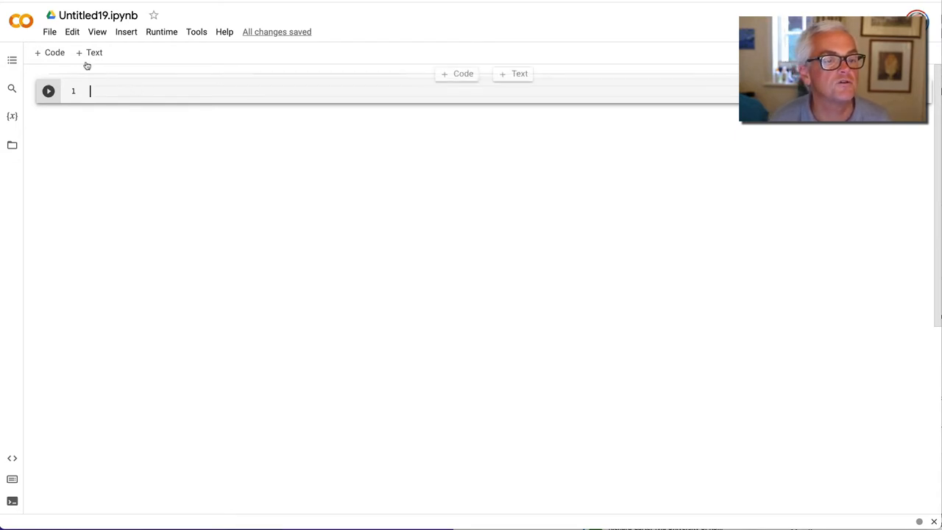
pyautogui.click(518, 73)
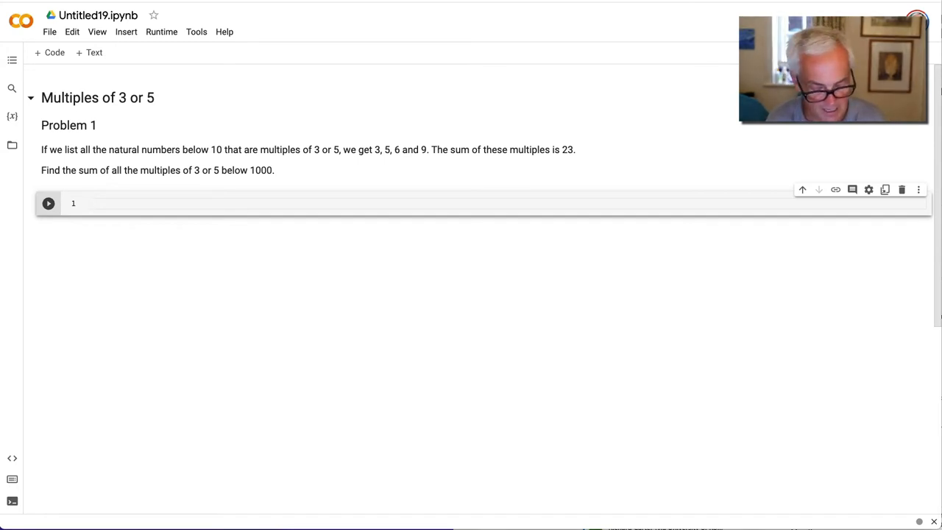
# Start a cell with total = 0 and a loop for i in range(10)
pyautogui.write('total = 0')
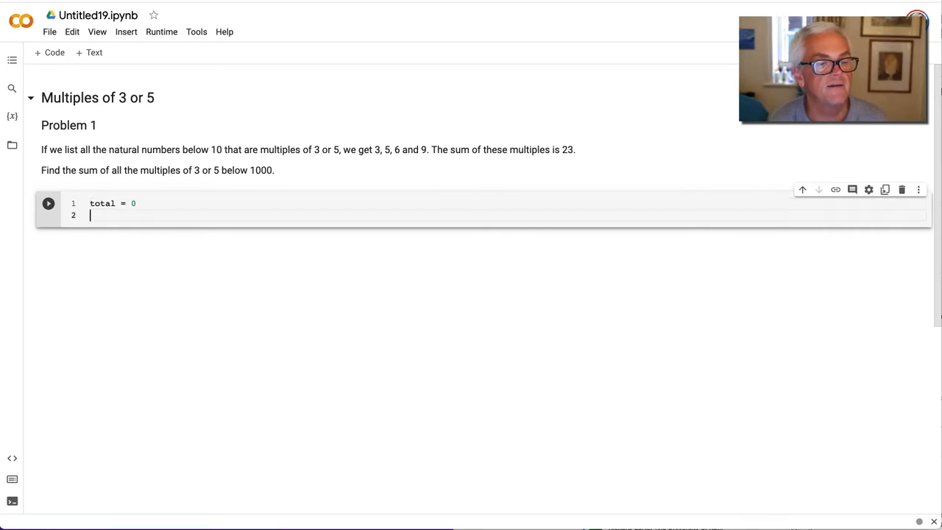
pyautogui.write('for i')
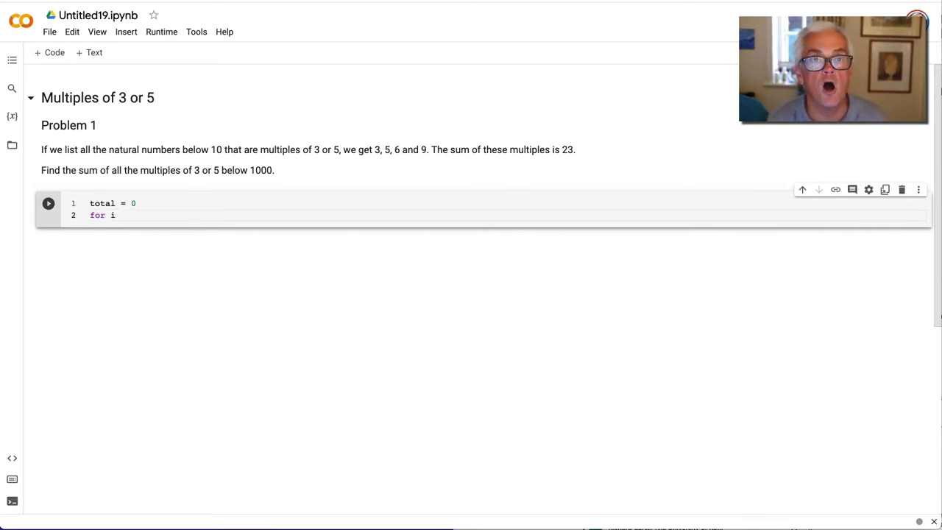
pyautogui.write('in rang')
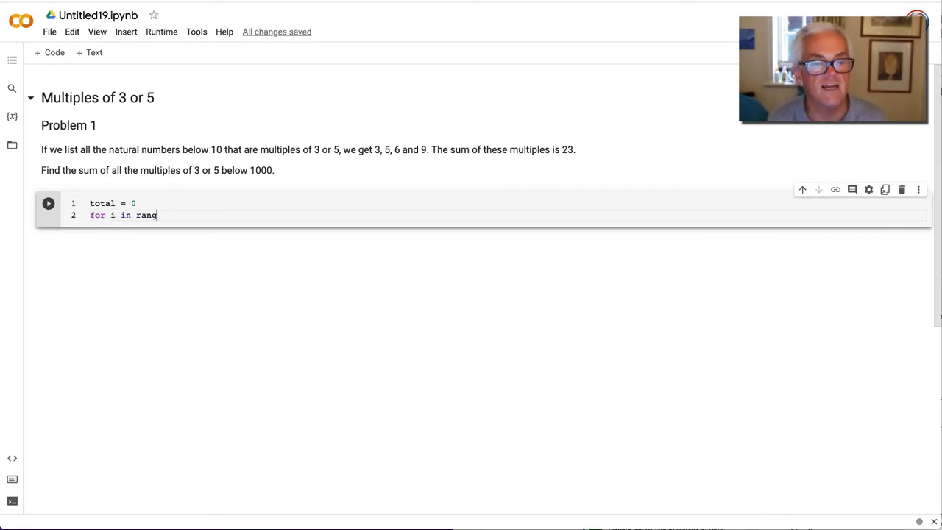
pyautogui.write('e')
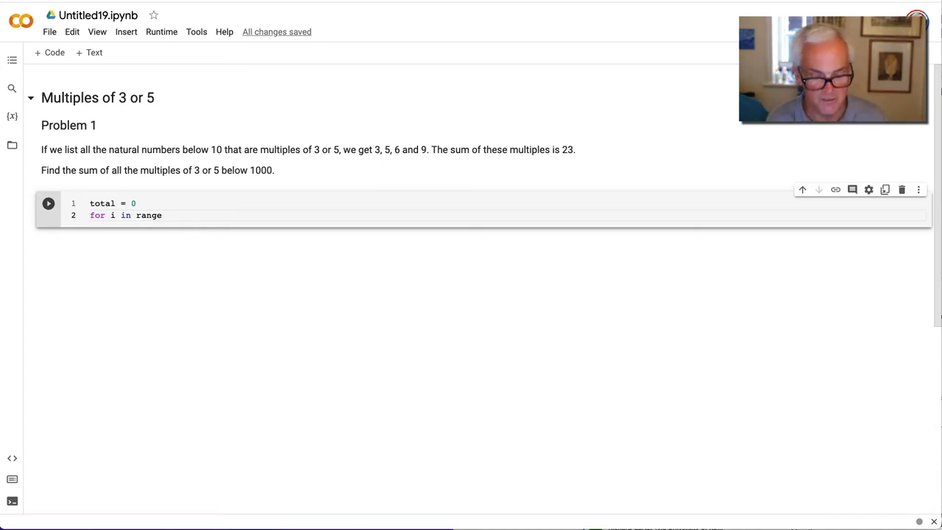
pyautogui.write('(10):')
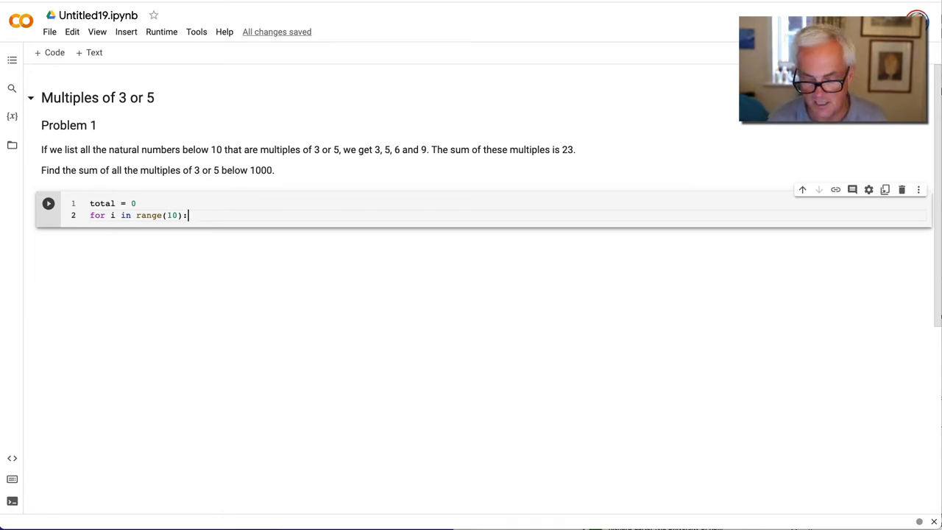
pyautogui.press('enter')
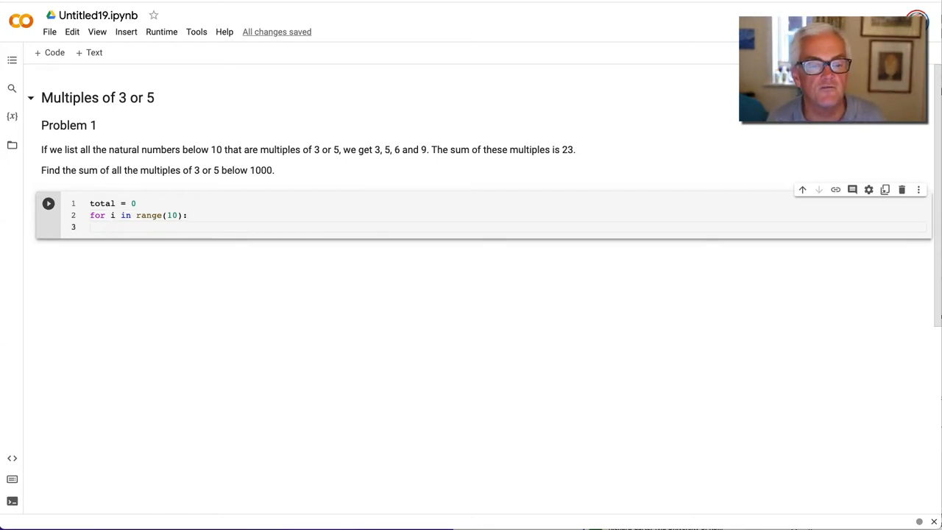
# Inside the loop add total when i % 3 == 0 or i % 5 == 0
pyautogui.write('if')
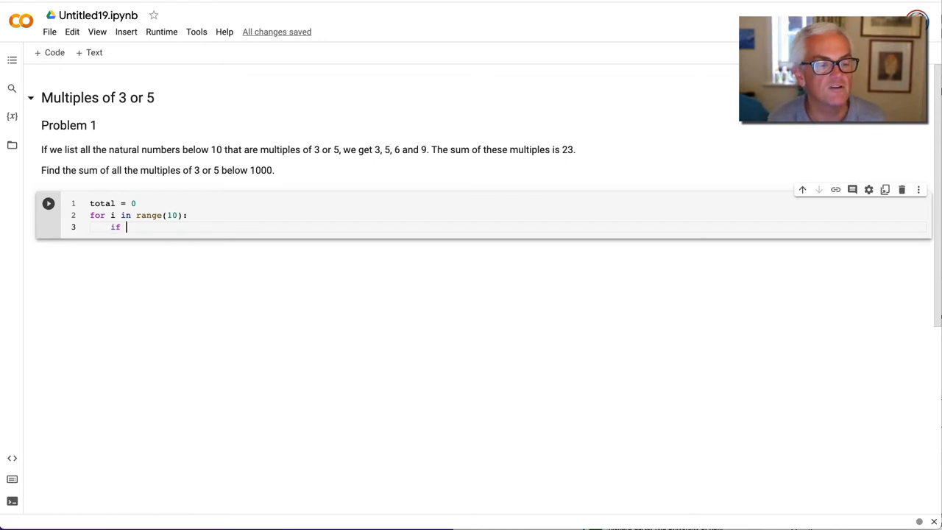
pyautogui.write('i %')
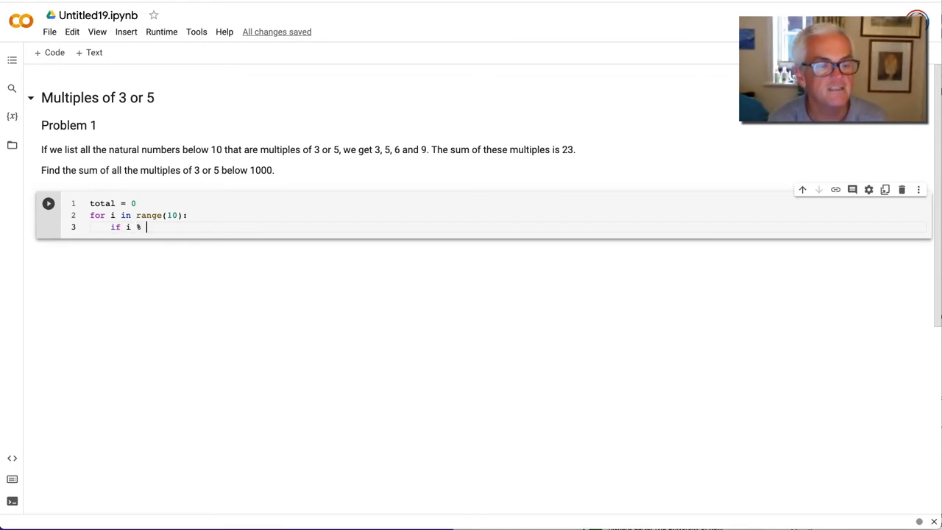
pyautogui.write('3 == 0')
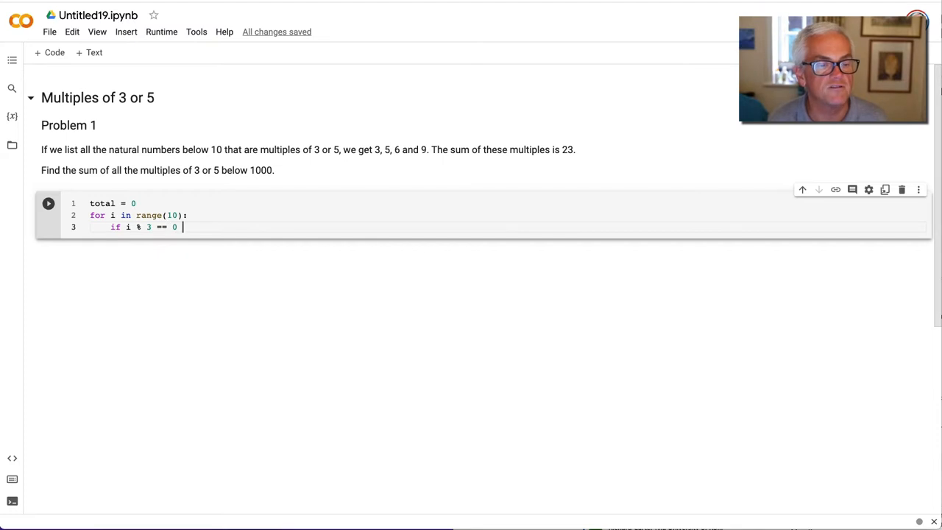
pyautogui.write('or i')
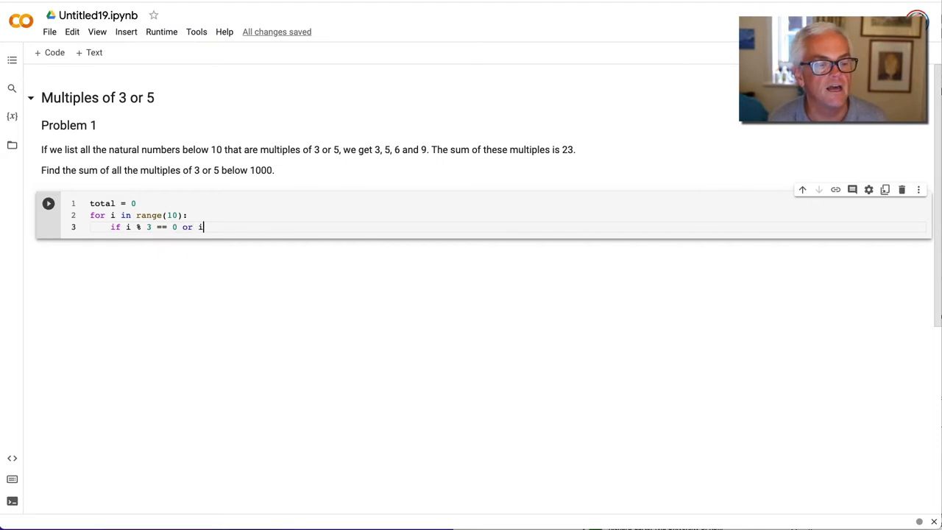
pyautogui.write('% 5')
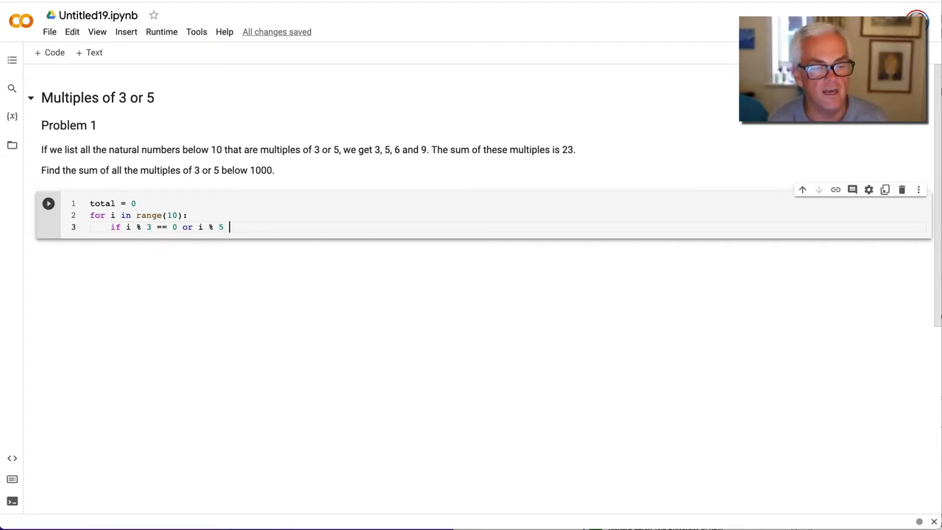
pyautogui.write('== 0:')
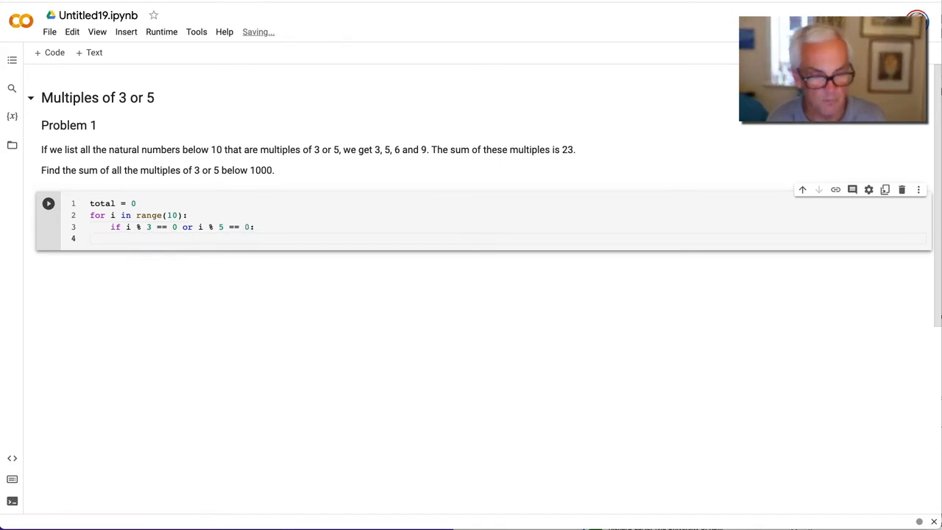
pyautogui.write('total = total + i')
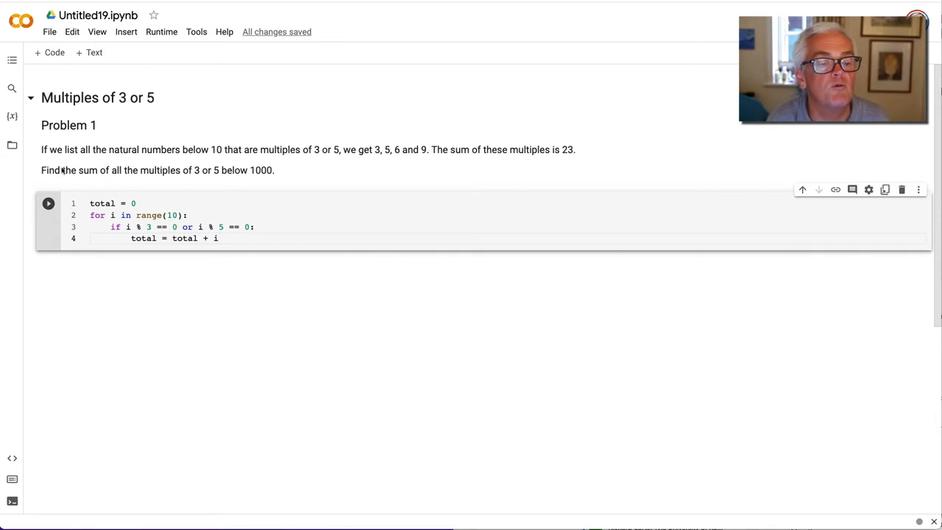
pyautogui.doubleClick(144, 239)
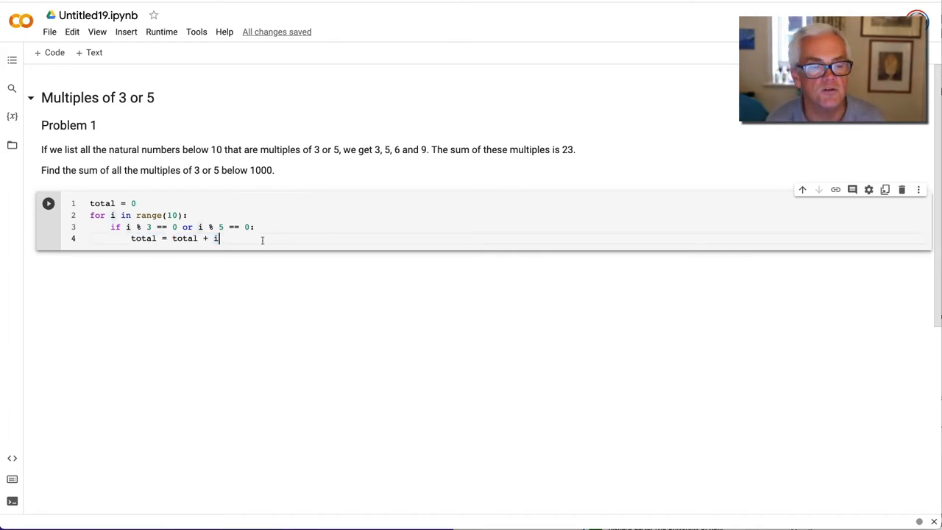
# After the loop, print(total)
pyautogui.press('Enter')
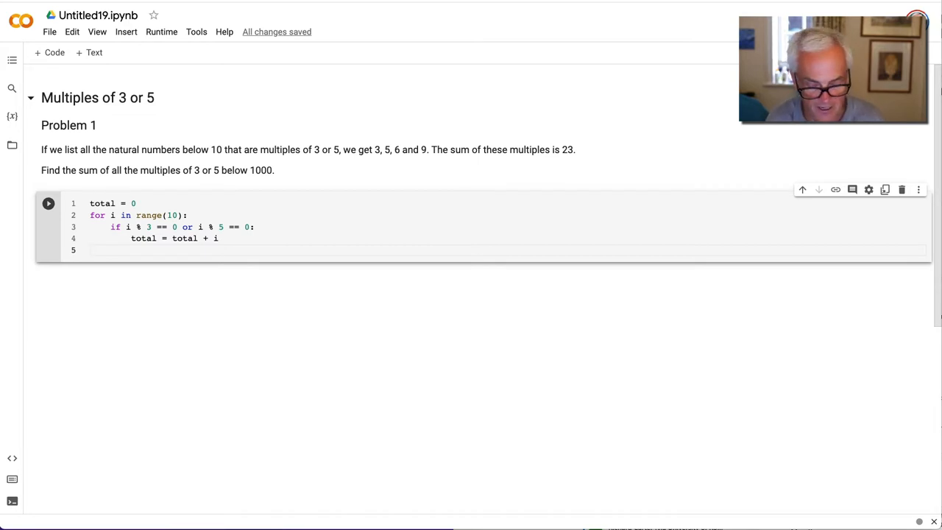
pyautogui.write('print(')
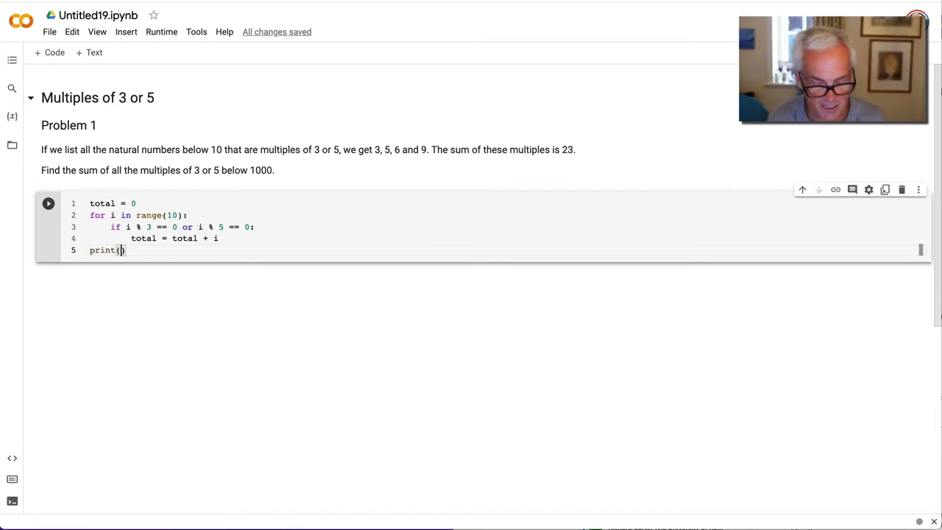
pyautogui.write('total')
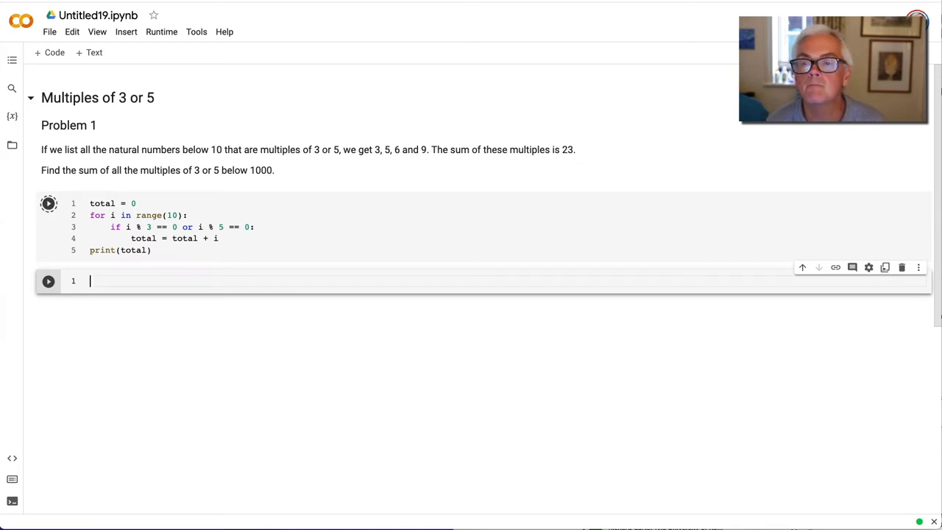
# Run the loop (23), change range(10) to range(1000) and rerun to get 233168
pyautogui.click(47, 203)
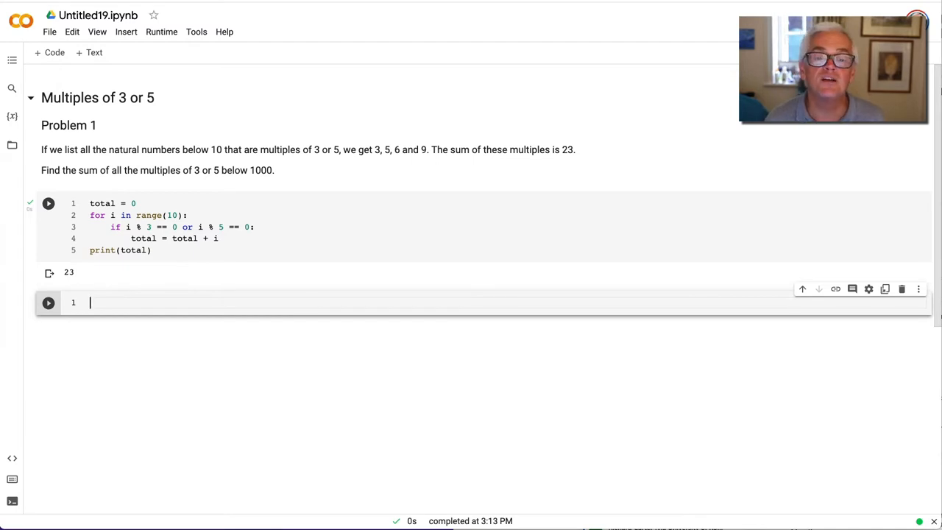
pyautogui.click(47, 203)
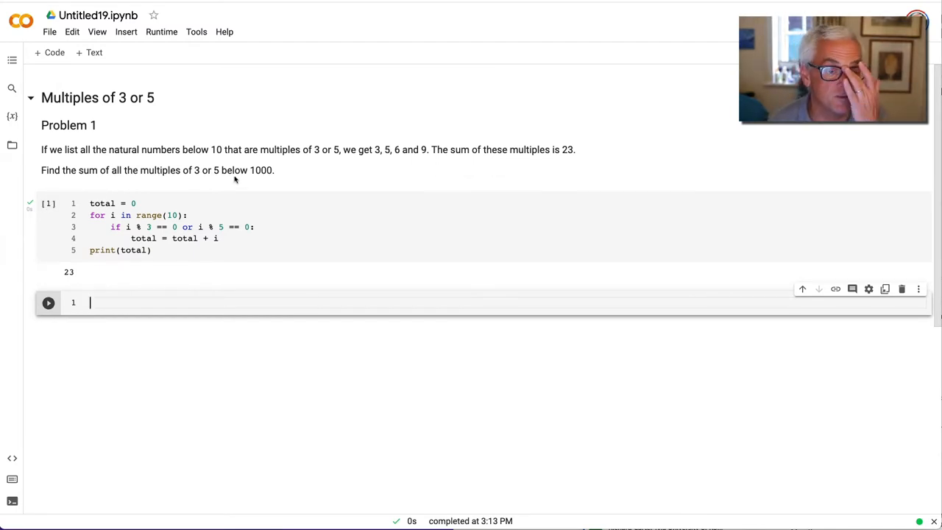
pyautogui.doubleClick(172, 215)
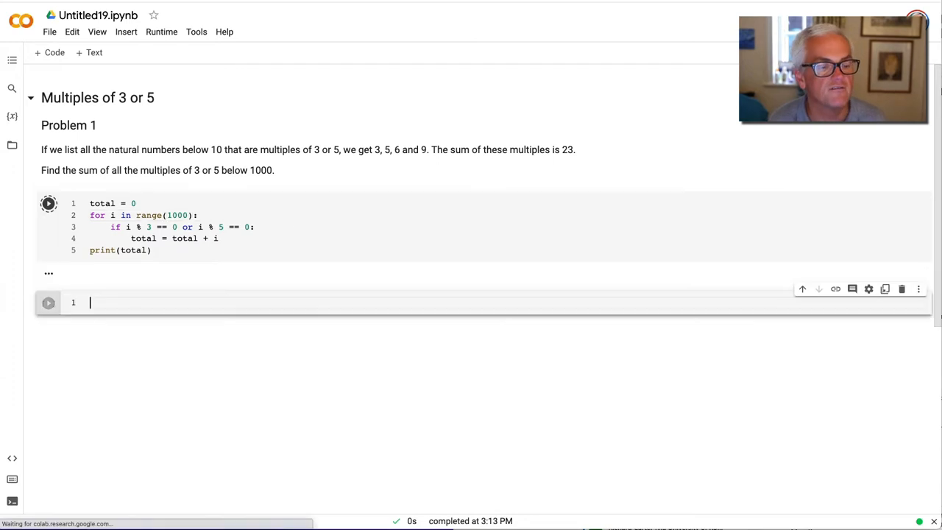
pyautogui.click(47, 203)
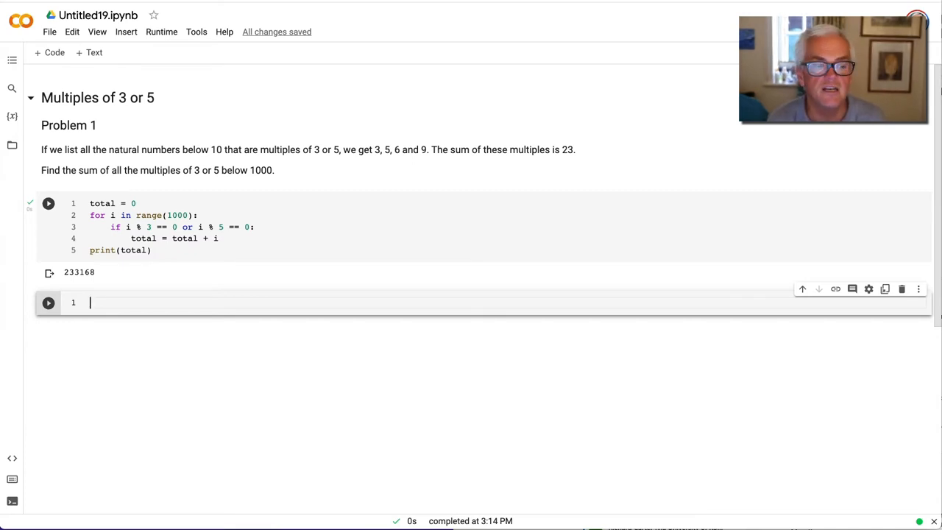
# Write sum([i for i in range(1000) if i % … as a one-line list comprehension
pyautogui.write('sum()')
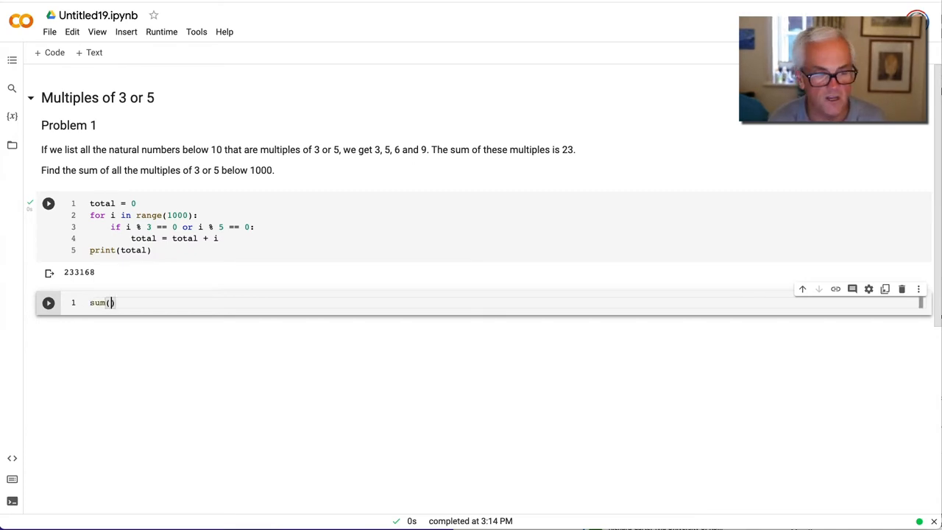
pyautogui.write('[')
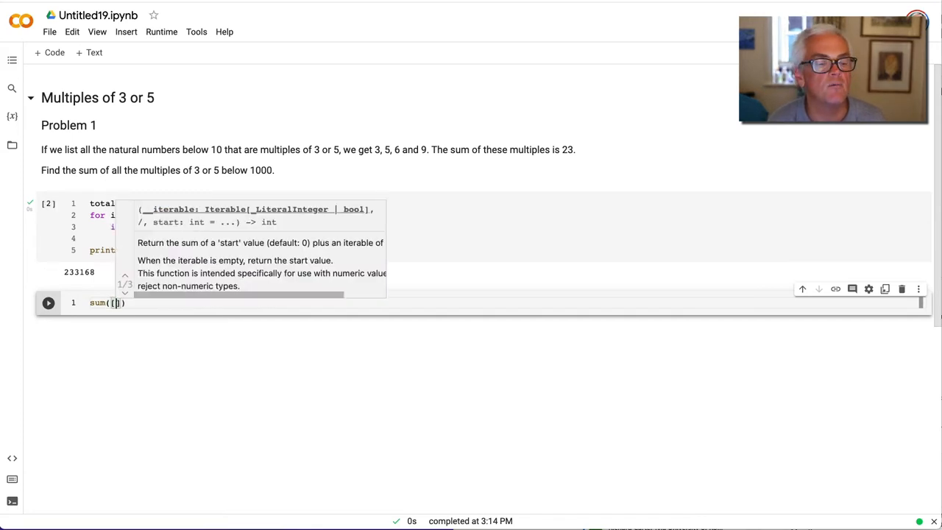
pyautogui.write('i for i')
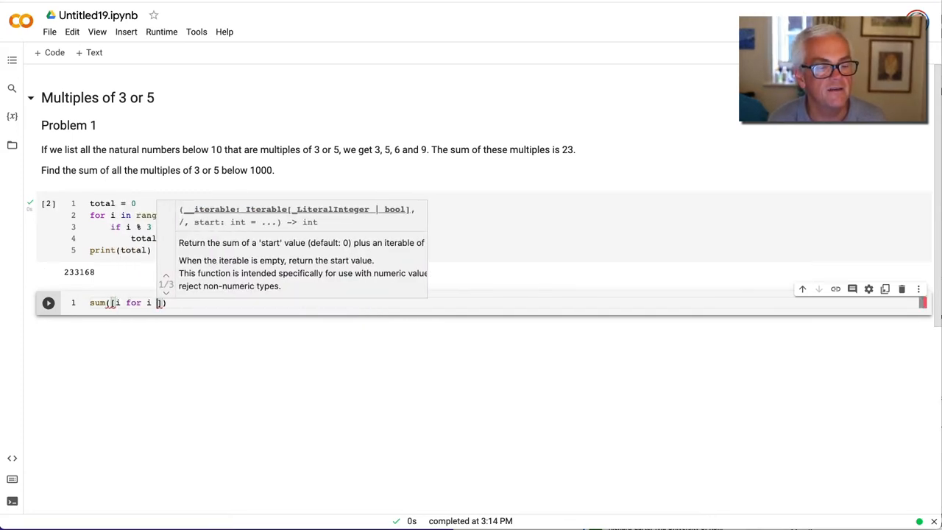
pyautogui.write('range(')
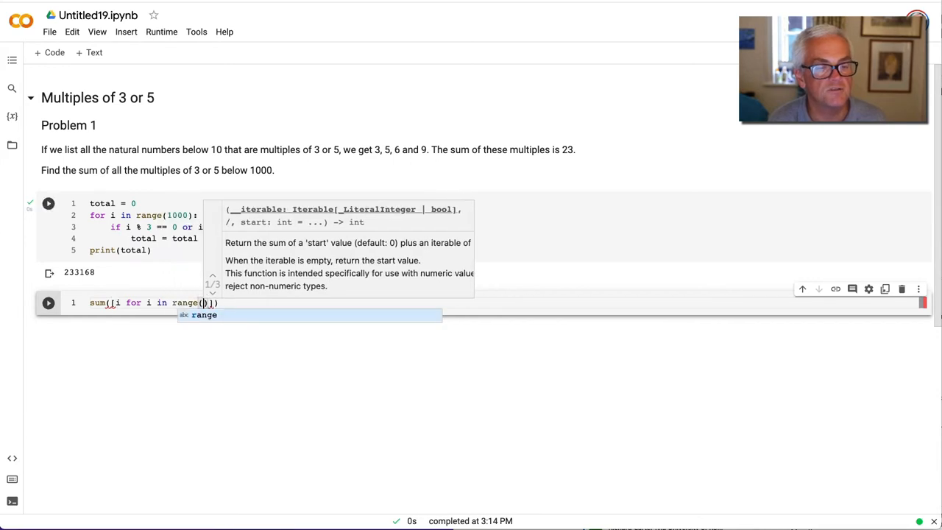
pyautogui.write('1000) i')
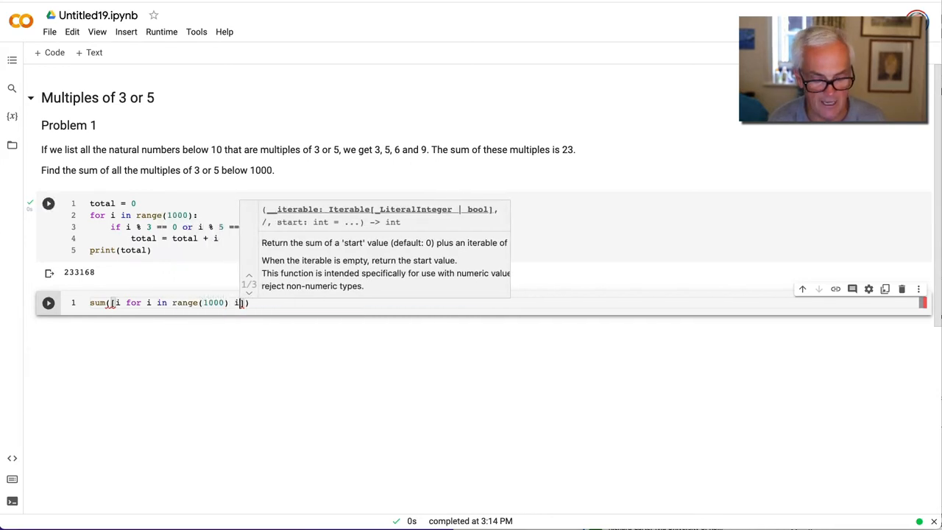
pyautogui.write('if i')
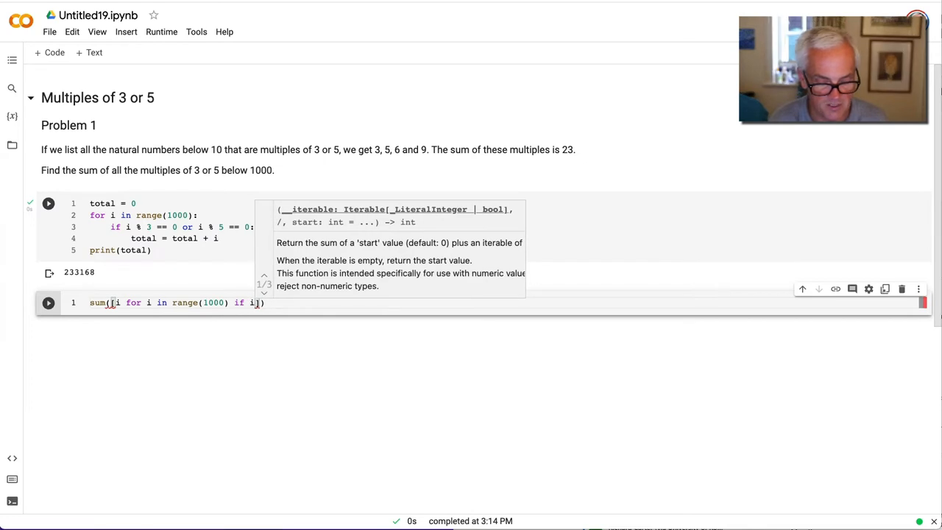
pyautogui.write('% 3 == 0 or i % 5 == 0')
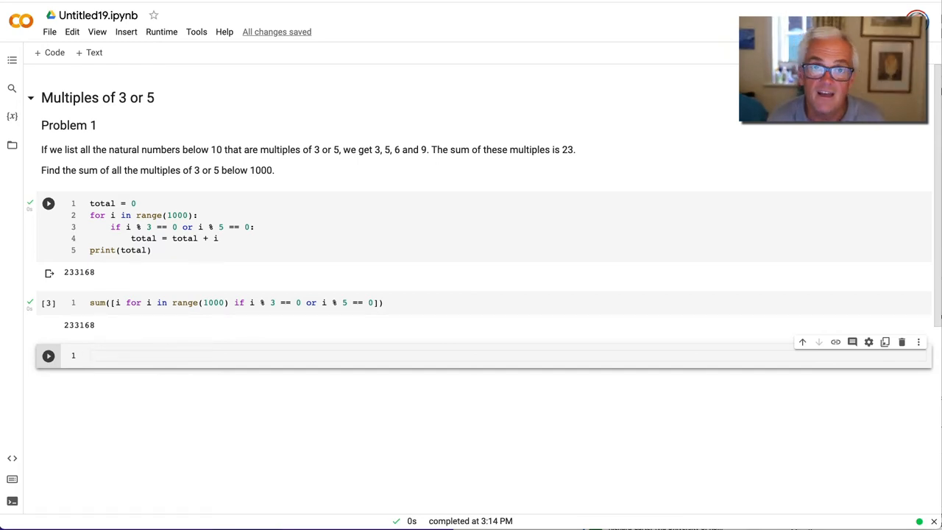
# Define def T(n): sum(range(n+1)) in a new cell and run it
pyautogui.write('def T')
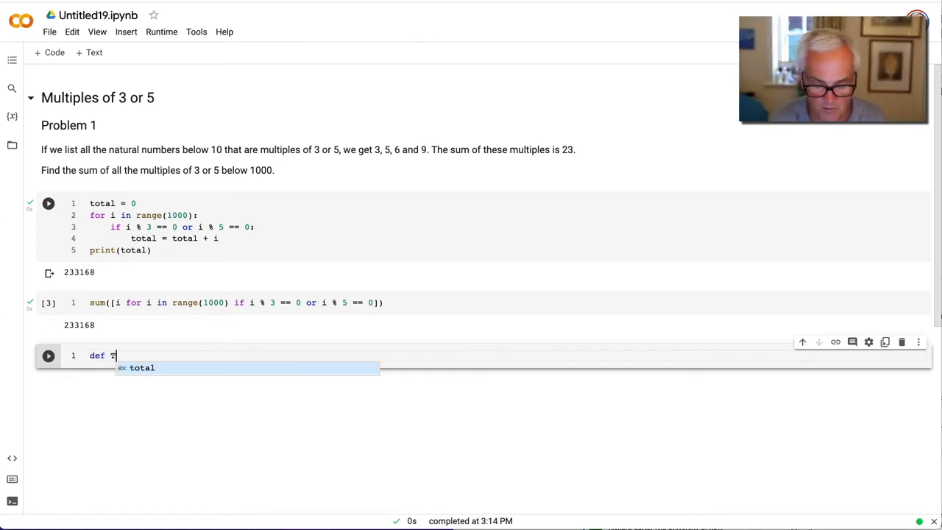
pyautogui.write('(n):')
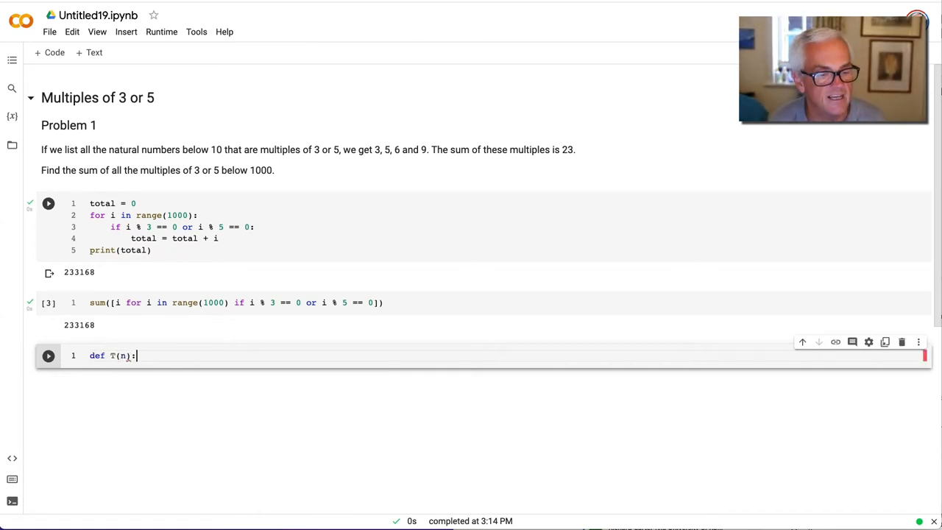
pyautogui.press('enter')
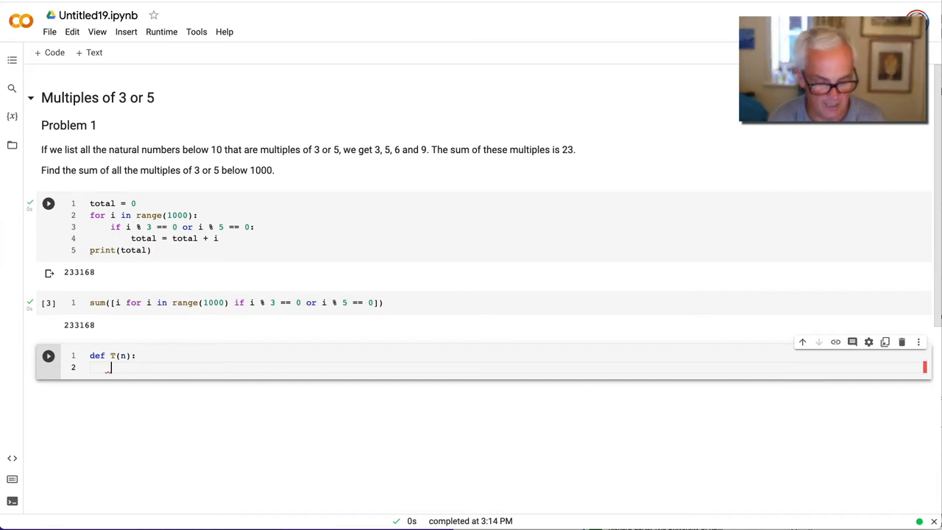
pyautogui.write('sum(range')
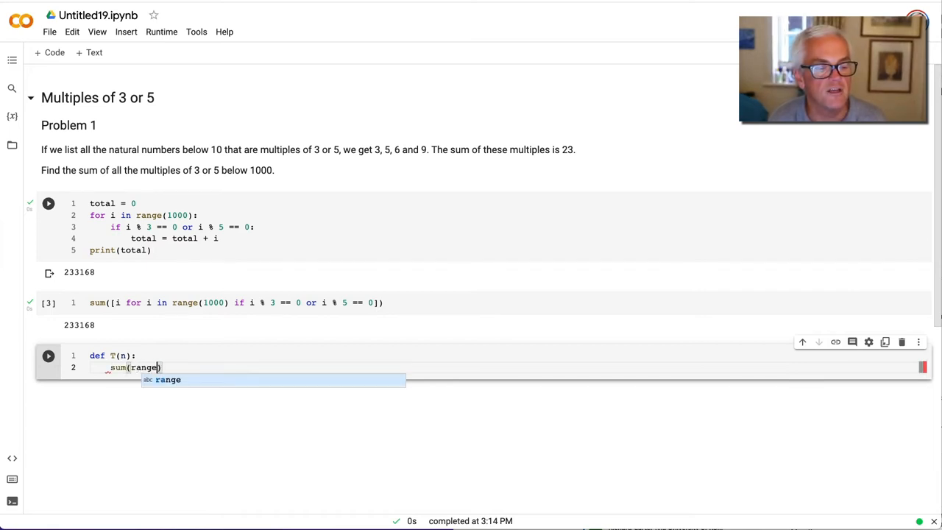
pyautogui.write('(')
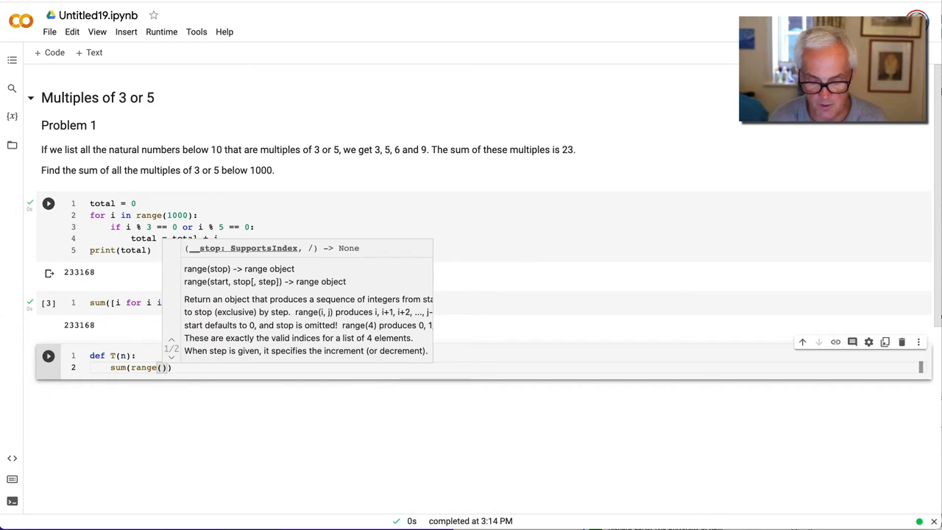
pyautogui.write('n+1')
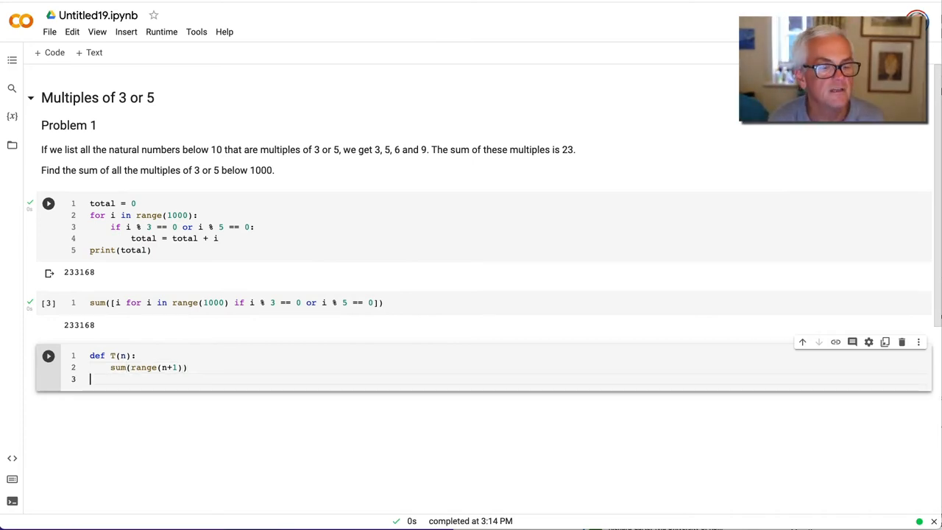
pyautogui.press('shift+enter')
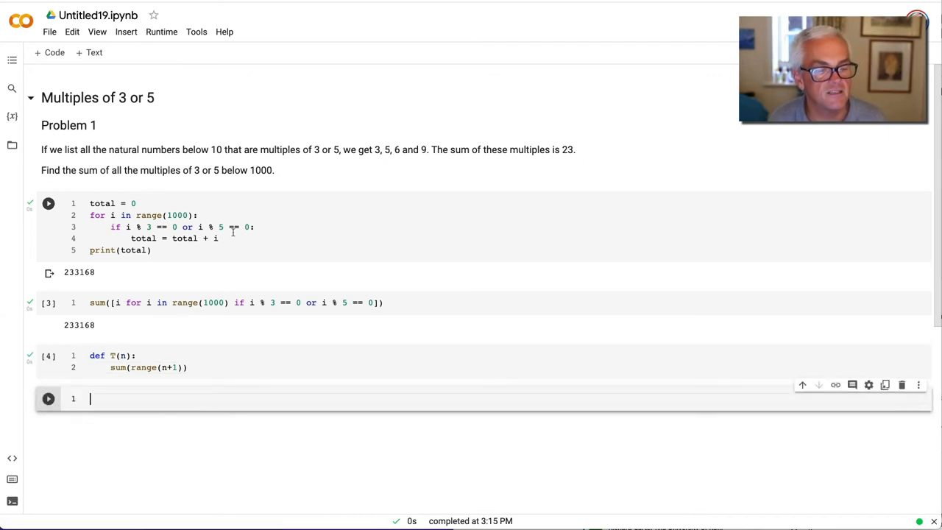
# Call T(3), fix T(n) to return sum(range(n+1)), rerun so T(3) gives 6
pyautogui.write('T(3)')
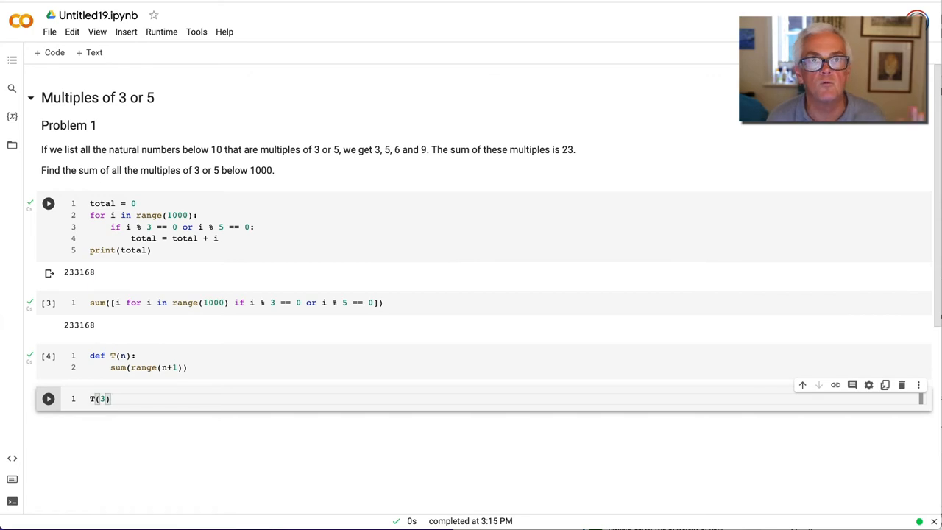
pyautogui.click(47, 398)
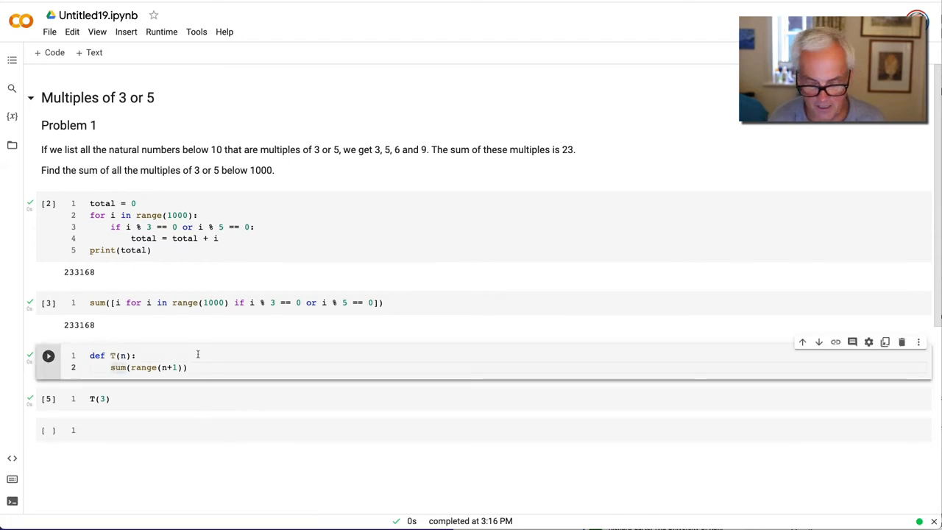
pyautogui.write('return')
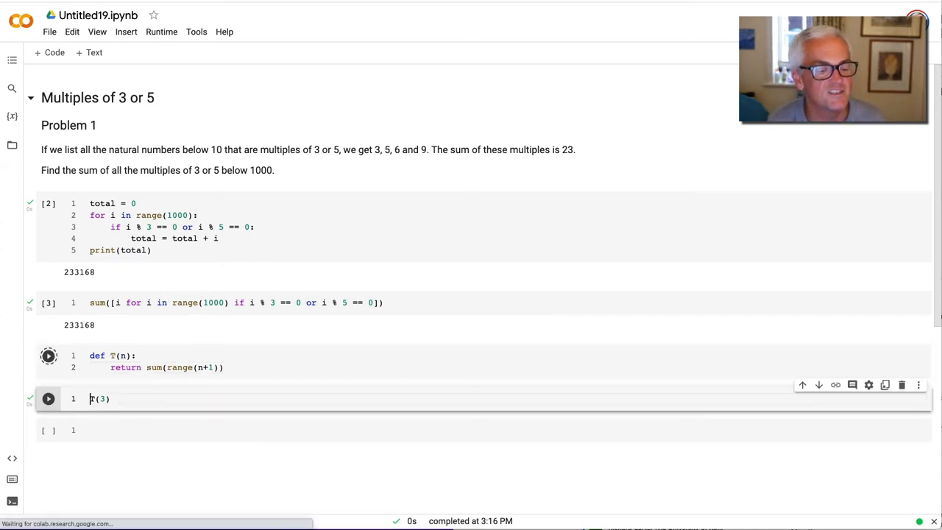
pyautogui.click(47, 355)
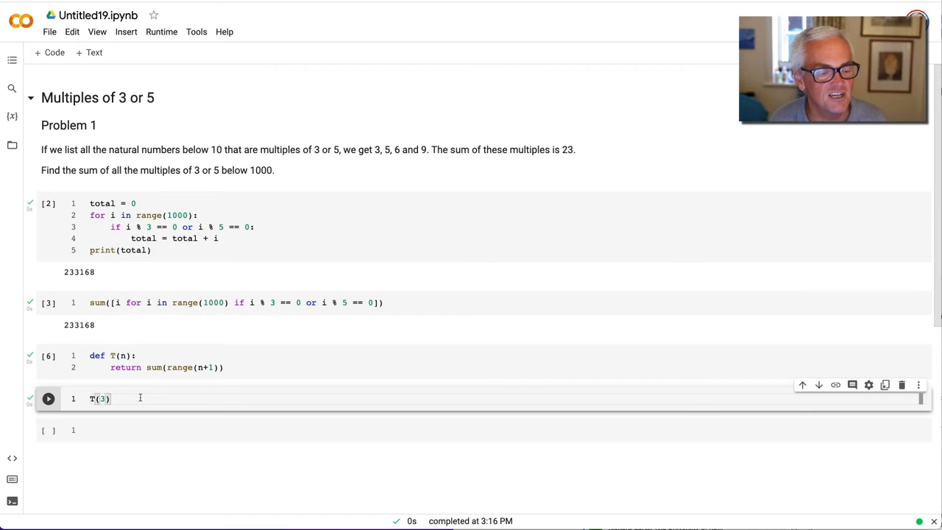
pyautogui.click(48, 397)
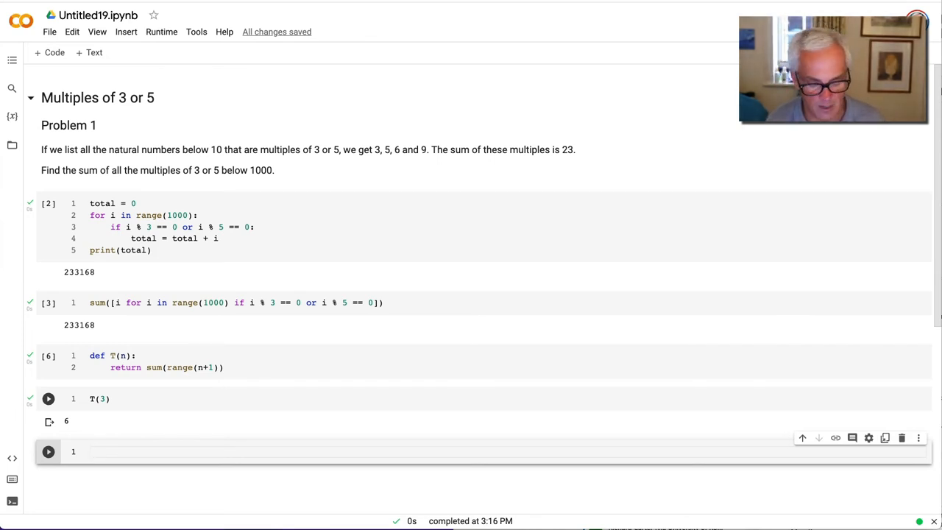
# Write 3 * T(333) + 5 * T(200) in a new cell
pyautogui.write('T()')
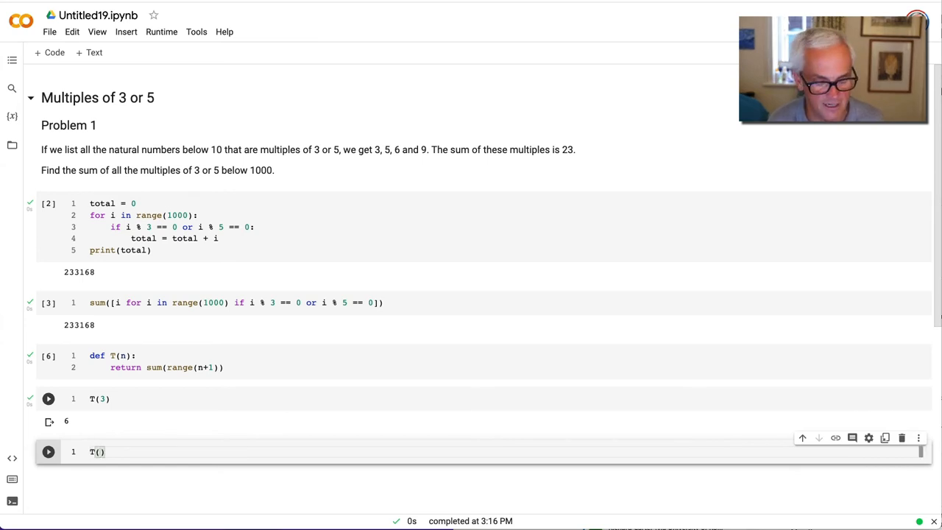
pyautogui.write('333')
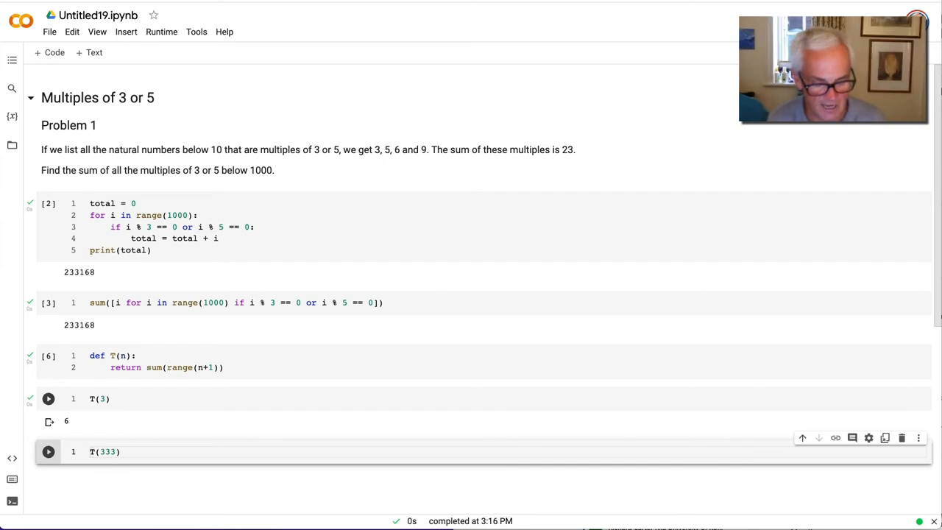
pyautogui.write('3*')
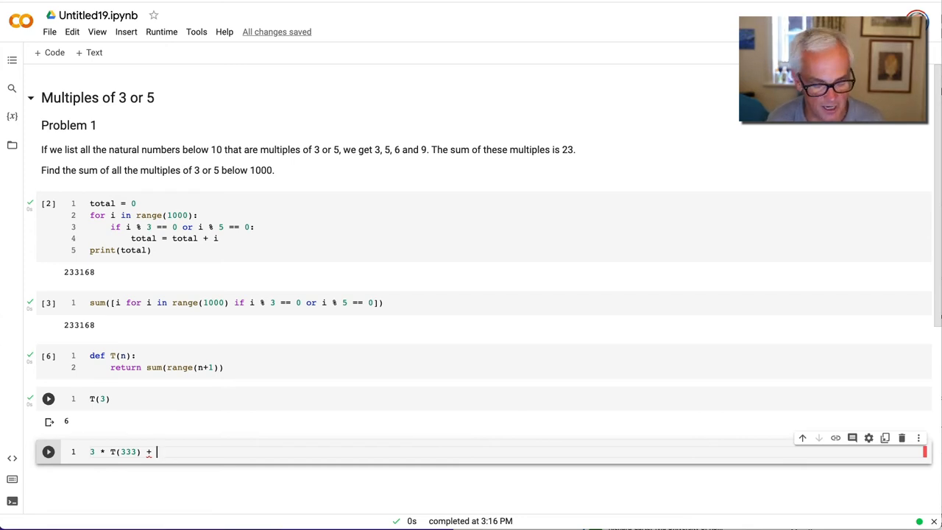
pyautogui.write('5 *')
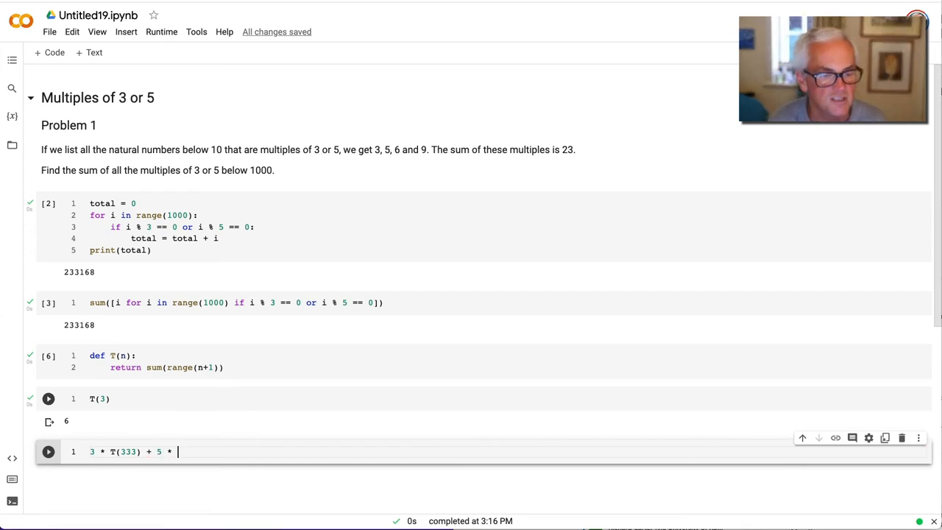
pyautogui.write('T(200)')
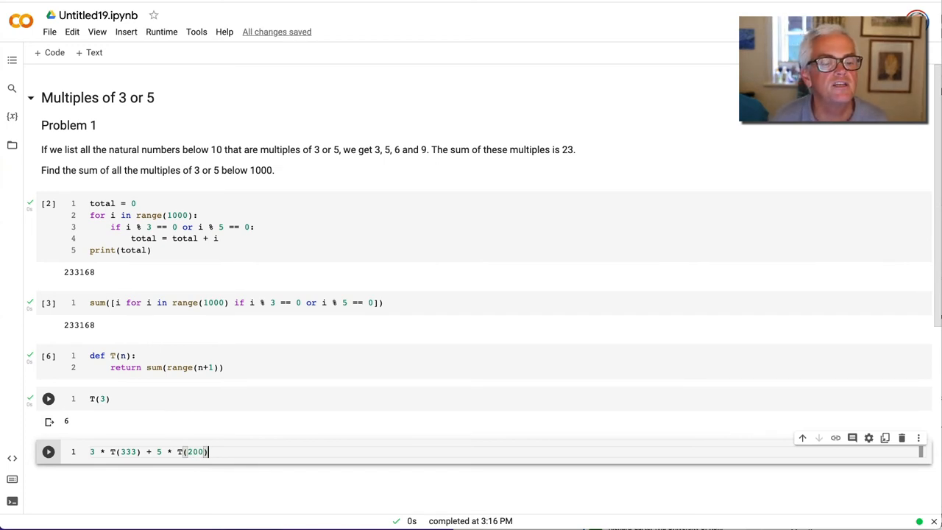
pyautogui.click(47, 398)
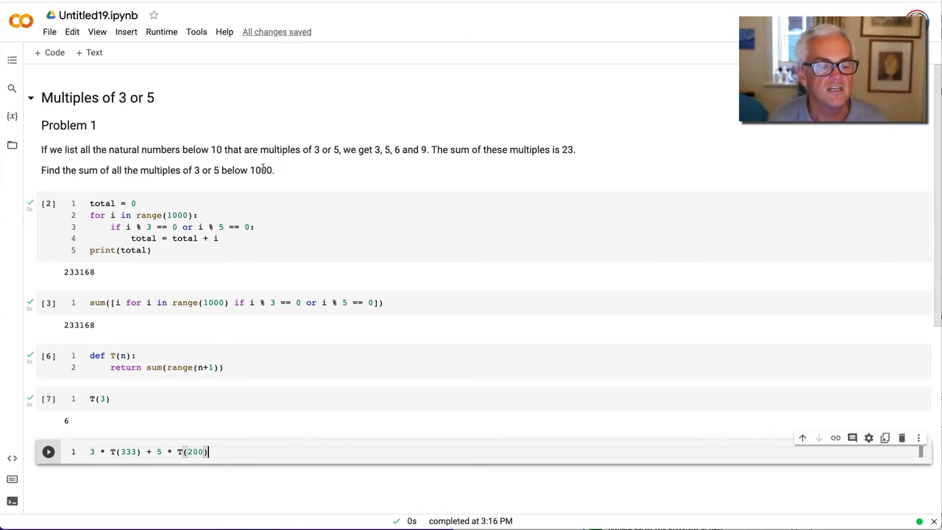
# Change T(200) to T(199) and run the formula, giving 266333
pyautogui.doubleClick(196, 451)
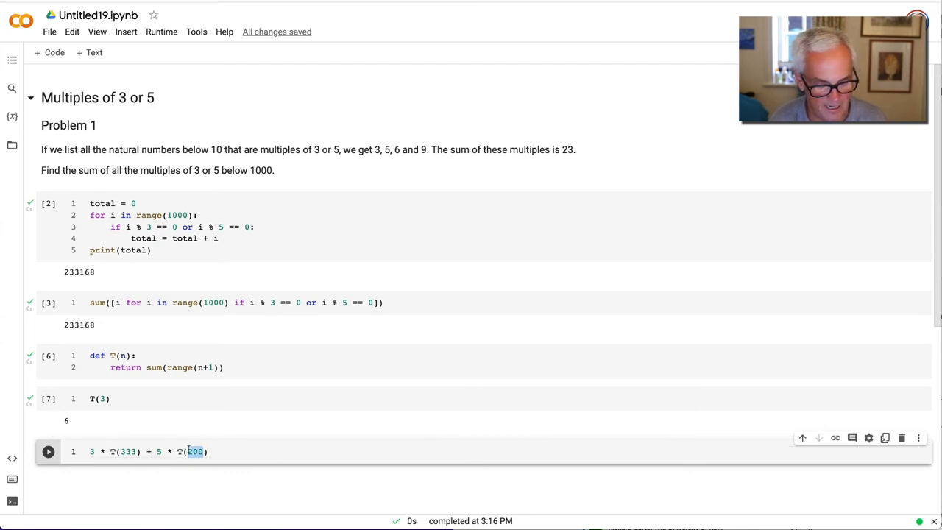
pyautogui.write('199')
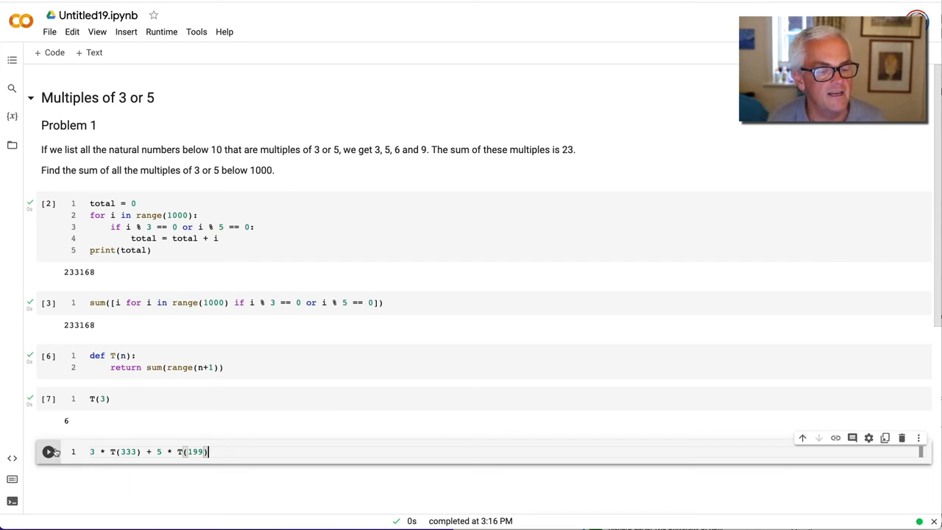
pyautogui.click(48, 451)
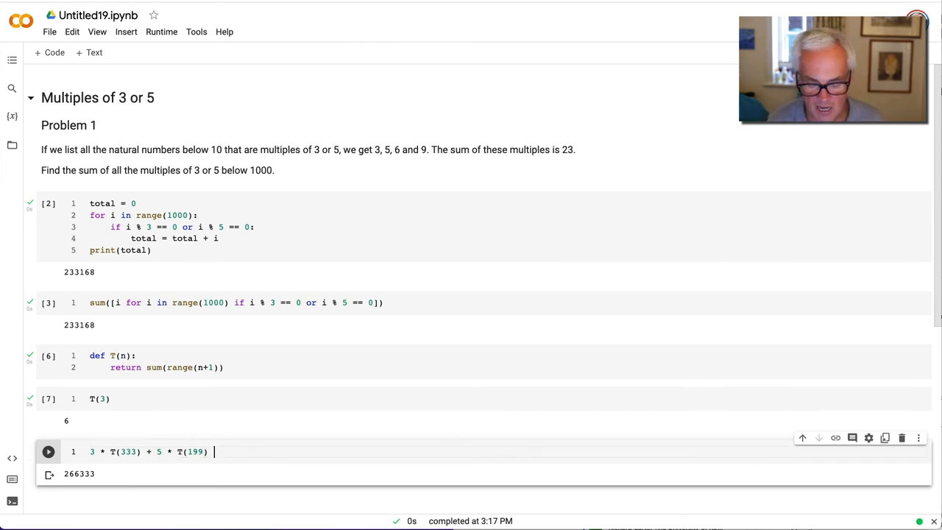
# Append - 15 * T(1000//15) to the formula to remove double-counted multiples, giving 233168
pyautogui.write('- 15 *')
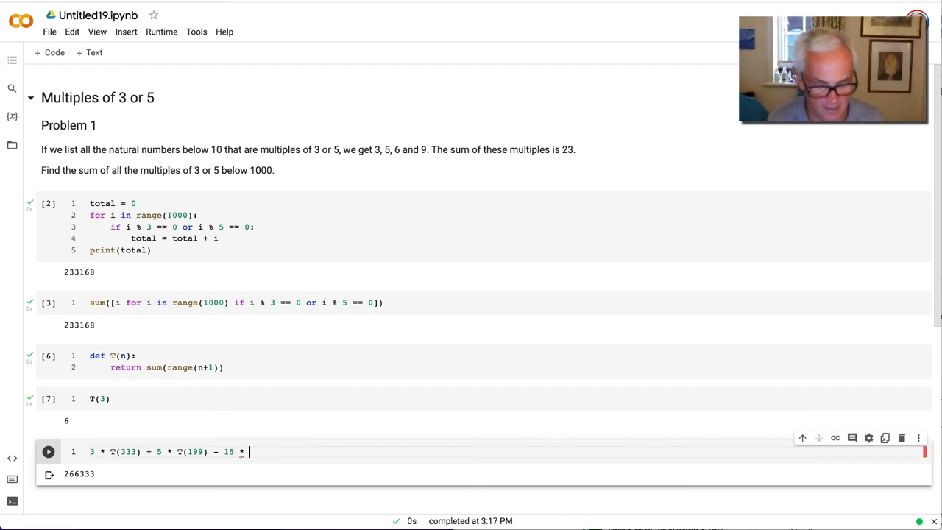
pyautogui.write('T(1000')
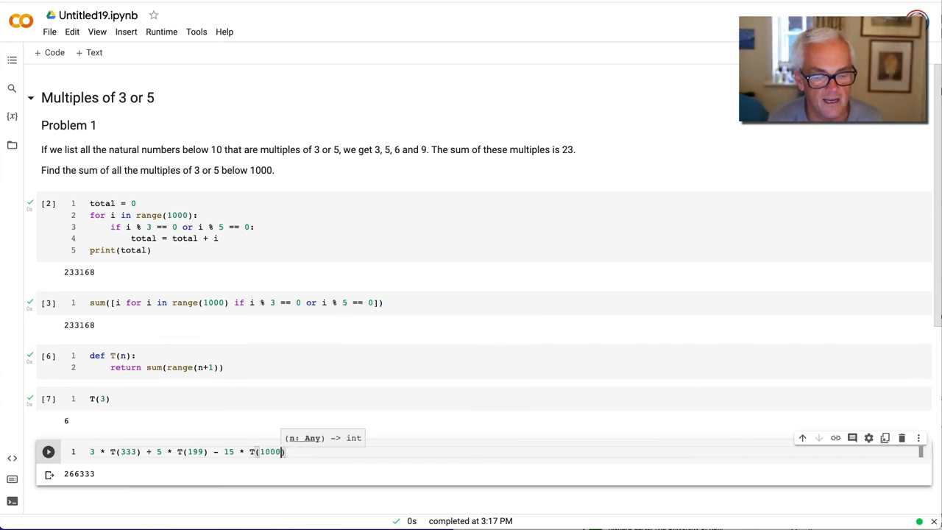
pyautogui.write('//')
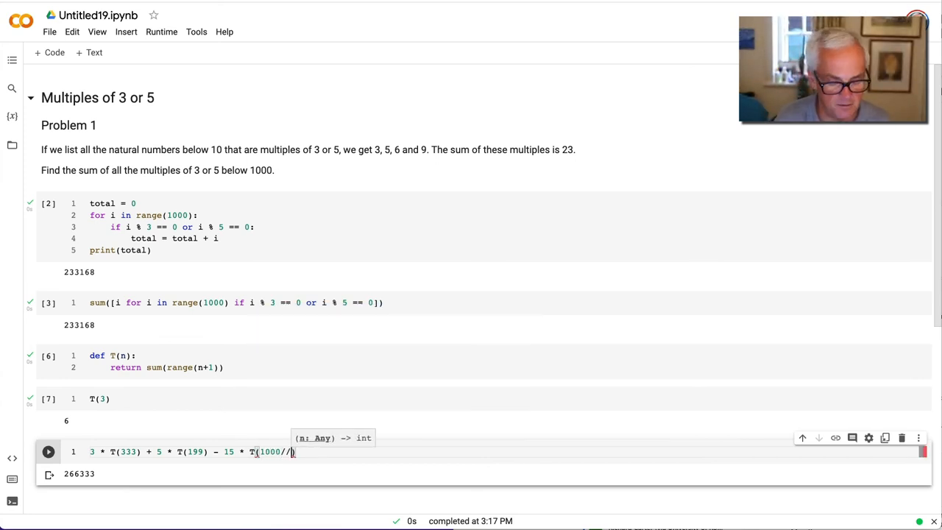
pyautogui.write('15)')
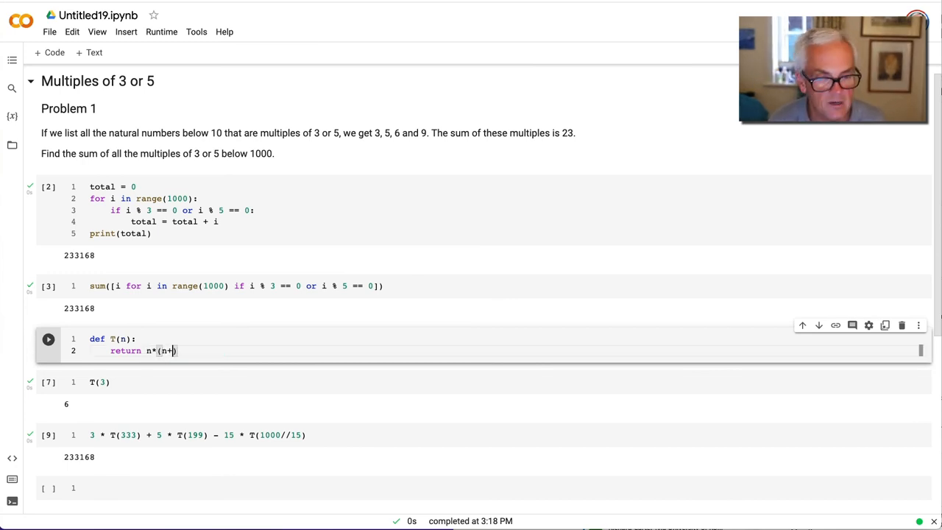
# Rewrite T(n) as n*(n+1)//2 and rerun T(3) and the formula cells
pyautogui.write('1)/')
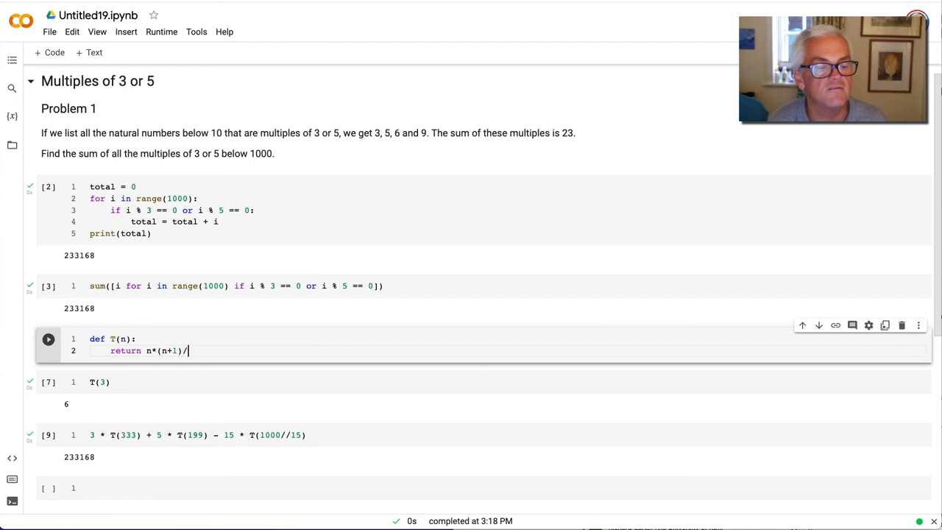
pyautogui.write('2')
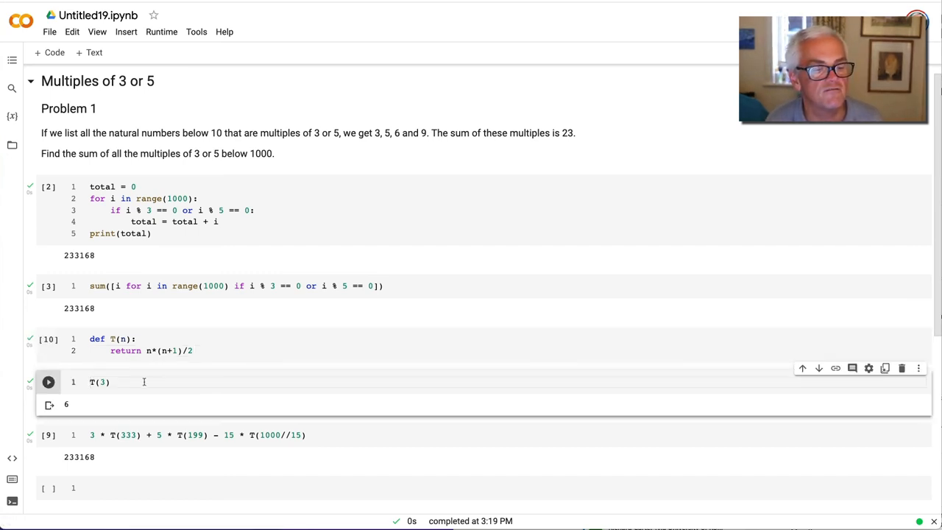
pyautogui.click(47, 382)
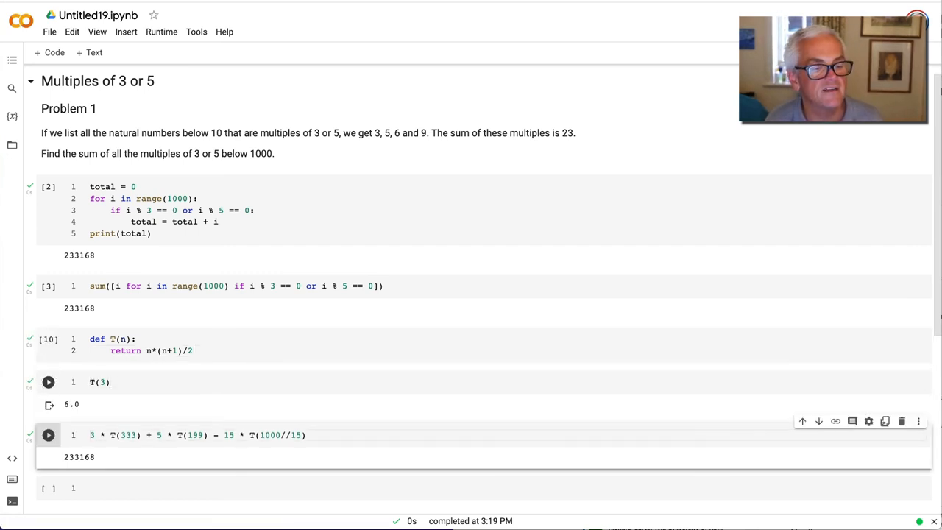
pyautogui.click(47, 383)
pyautogui.write('/')
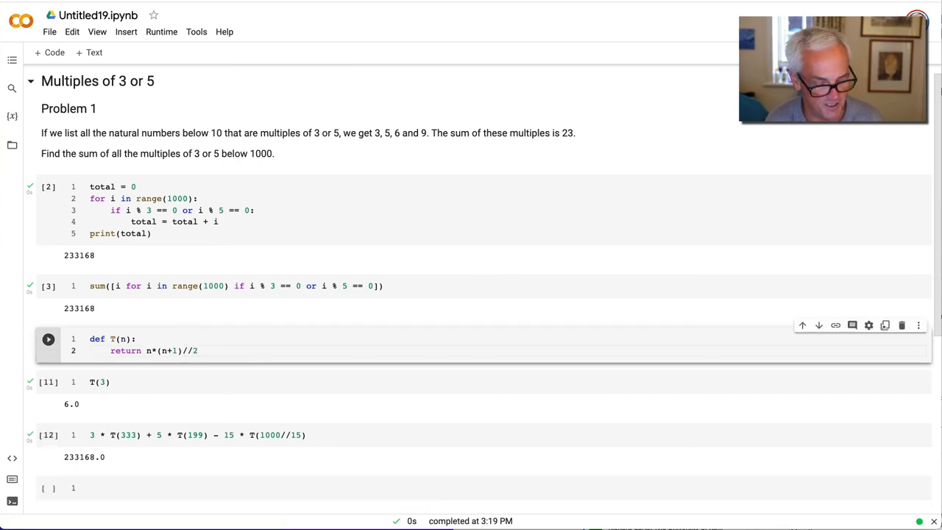
pyautogui.click(47, 339)
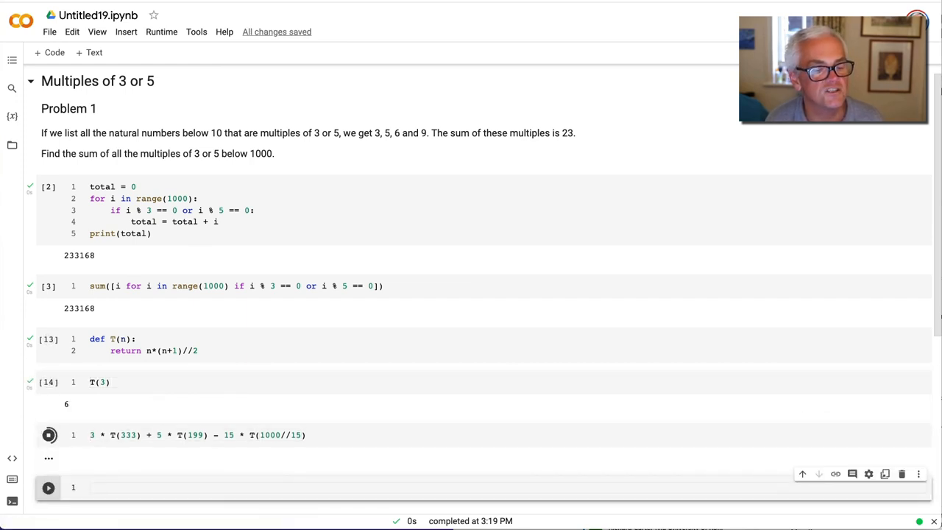
pyautogui.click(48, 434)
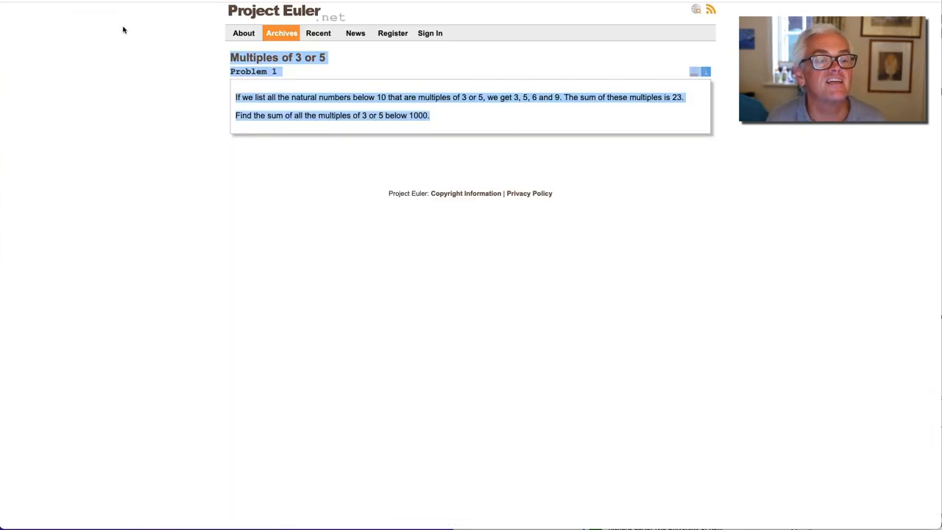
# From the Project Euler archives, navigate to Problem 3, Largest prime factor
pyautogui.click(281, 33)
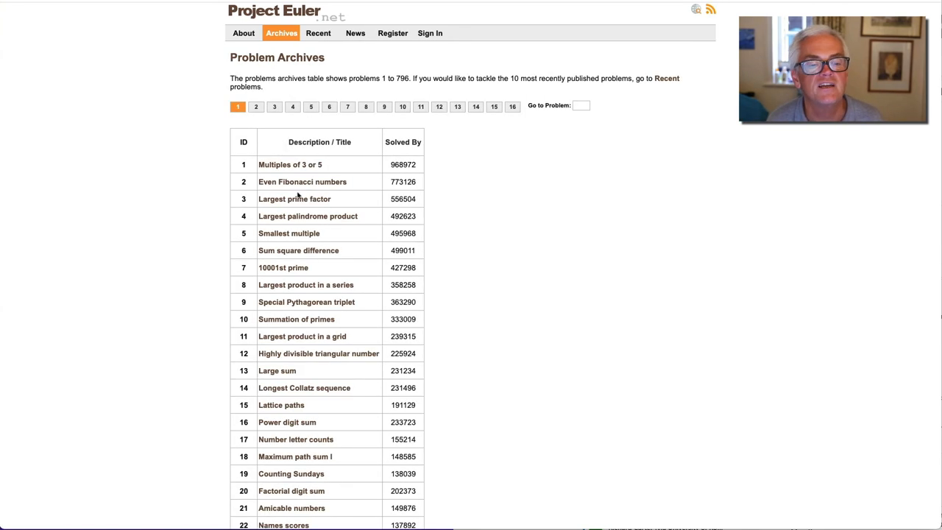
pyautogui.click(294, 199)
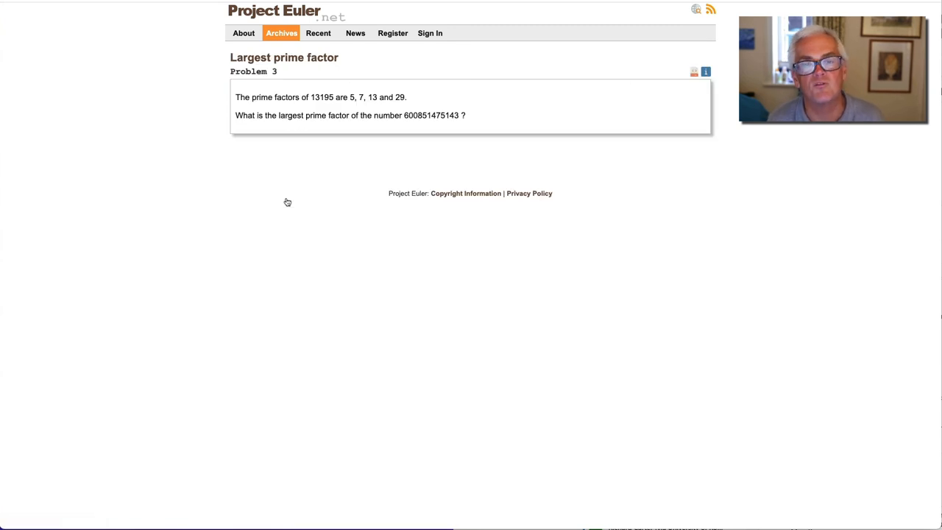